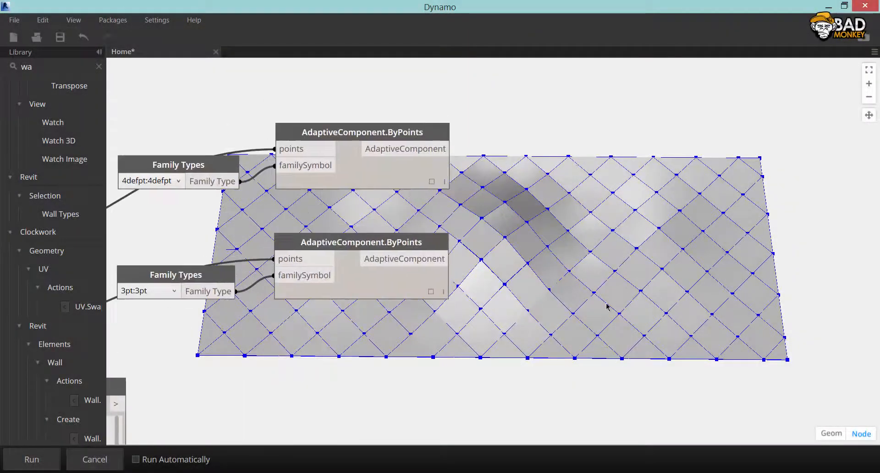
Switch off the background geometry preview so the graph and surface Watch list stay visible.
left_click(73, 19)
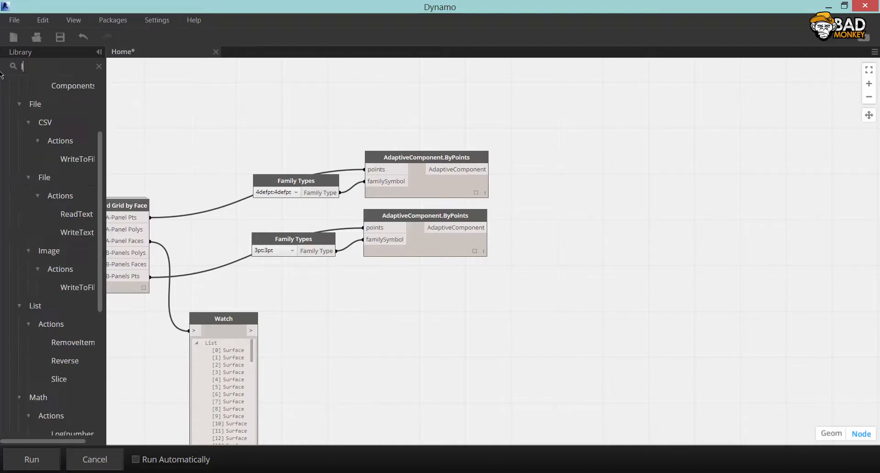
Place List.Create and Flatten, merging both AdaptiveComponent outputs into GetParameterValueByName.
type("list")
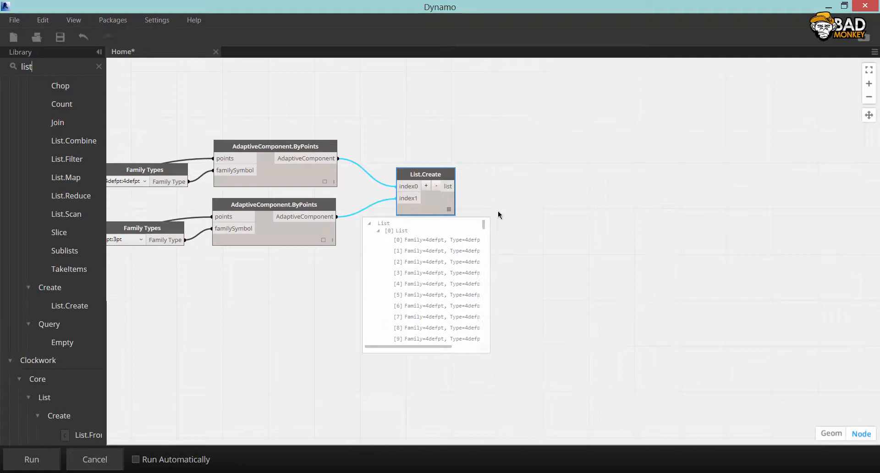
type("flat")
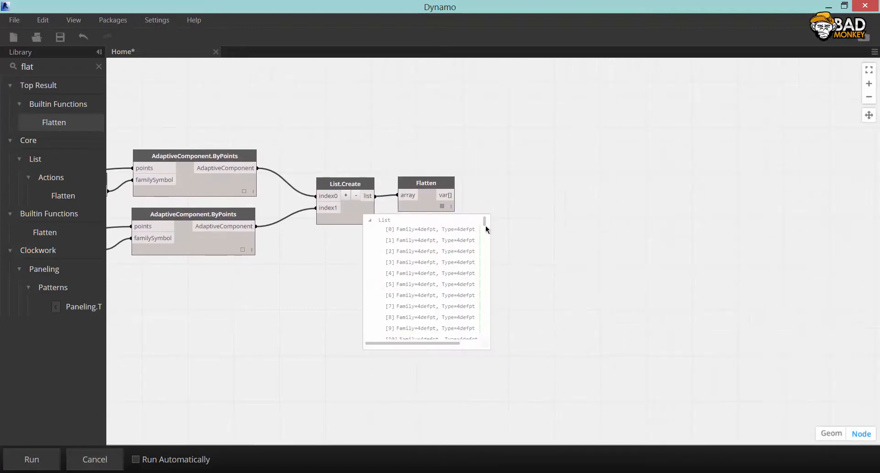
scroll("down", 3)
type("getpa")
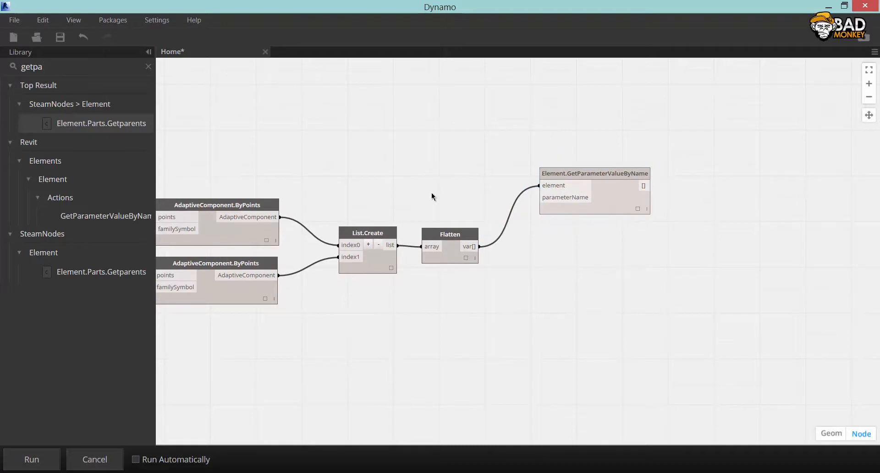
Name the parameter with a 'deflection' String and pass its values into a Formula node.
type("string")
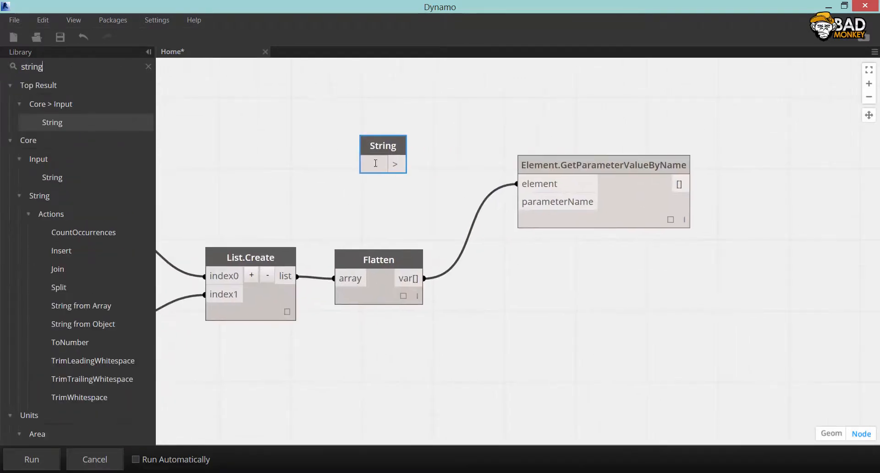
type("deflection")
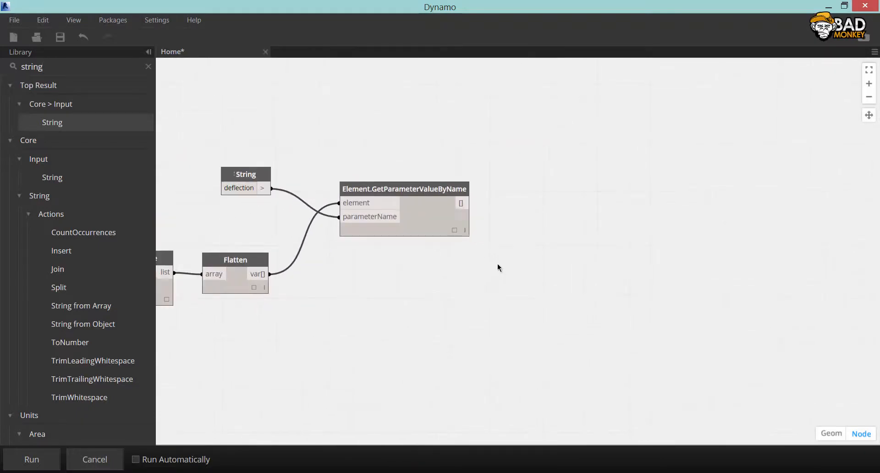
type("form")
type("a")
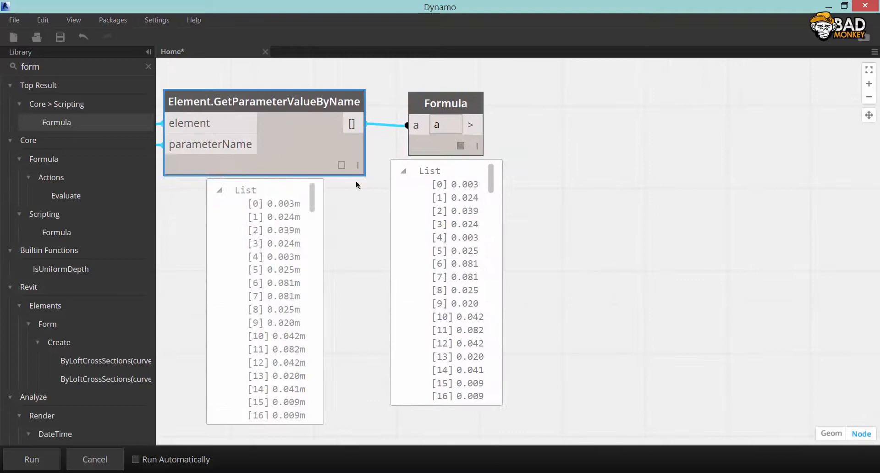
Place Color.ByARGB and Element.OverrideColorInView, then look up RemapRange.
left_click(446, 103)
type("color ")
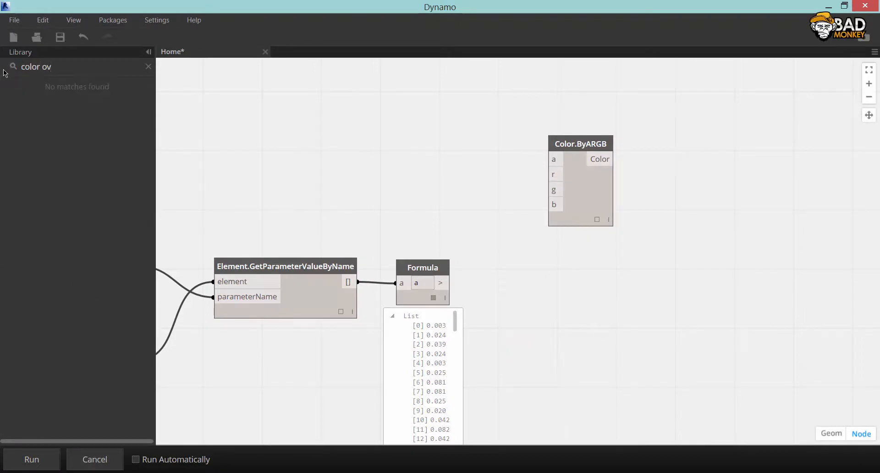
type("over")
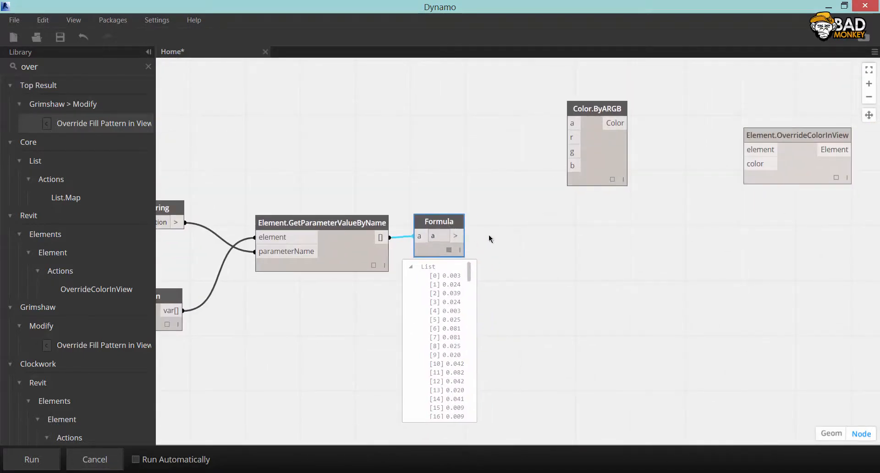
type("remap")
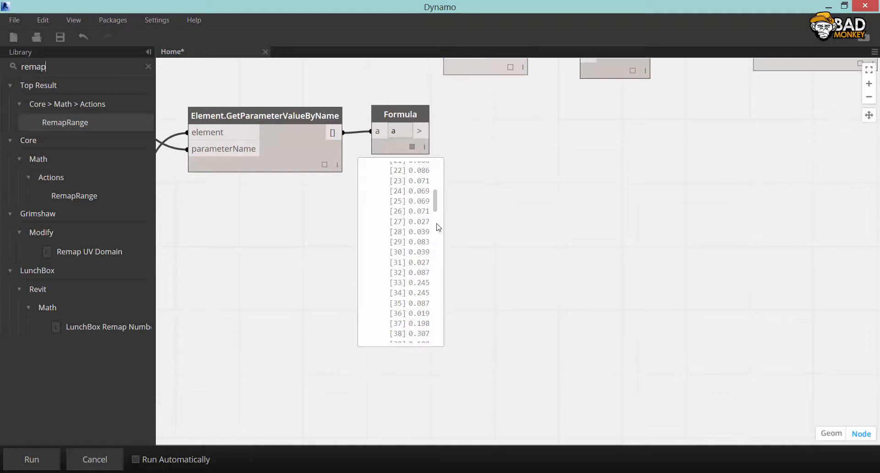
Wire Formula into Math.RemapRange with a '0; 255;' Code Block as newMin and newMax.
scroll("down", 3)
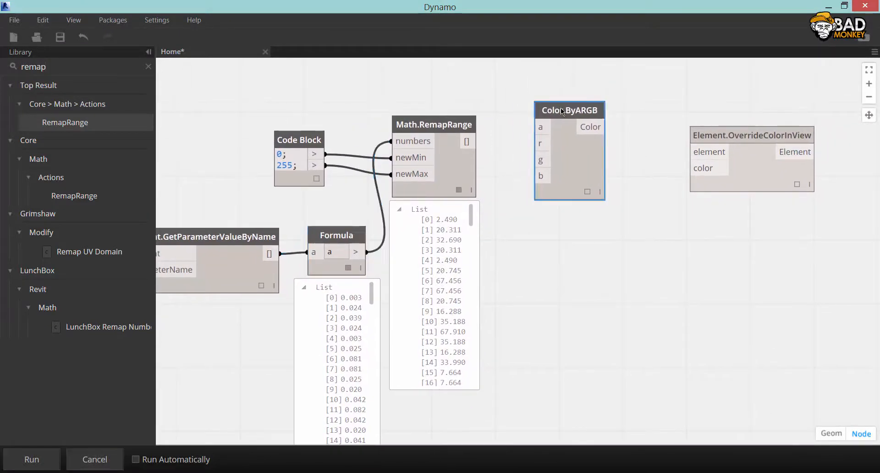
left_click_drag(469, 141, 542, 176)
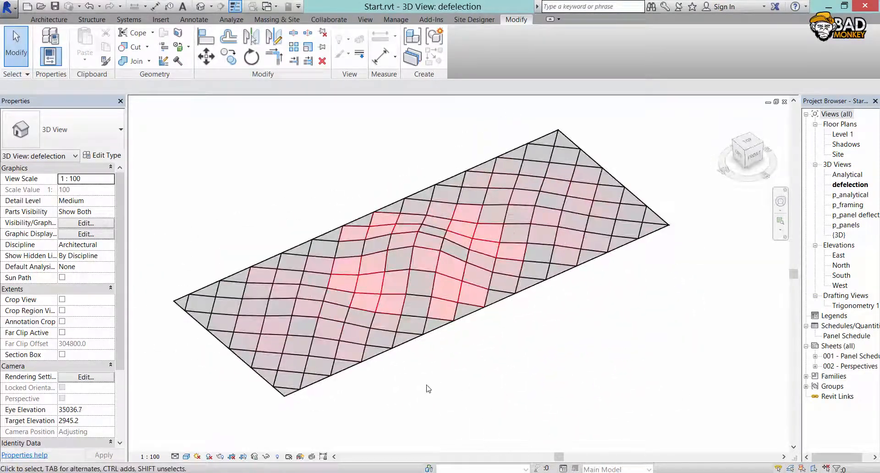
Select a red-tinted panel in the deflection 3D view, showing its result of 148.9.
left_click(339, 238)
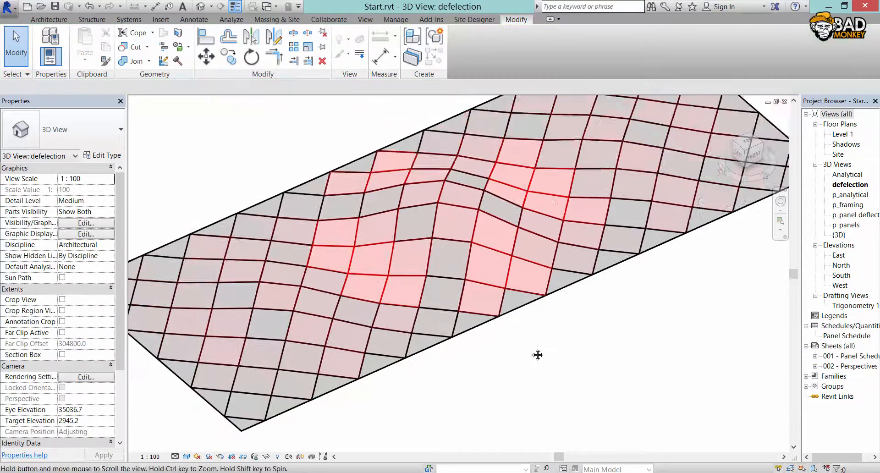
left_click(280, 342)
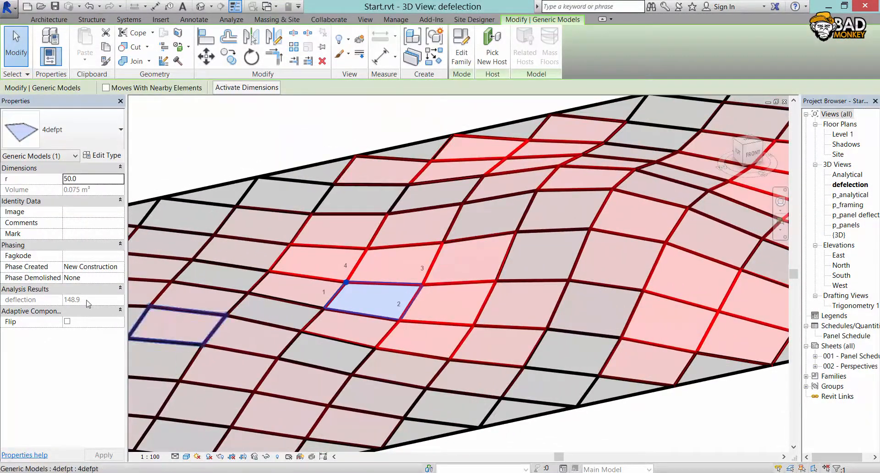
mouse_move(391, 263)
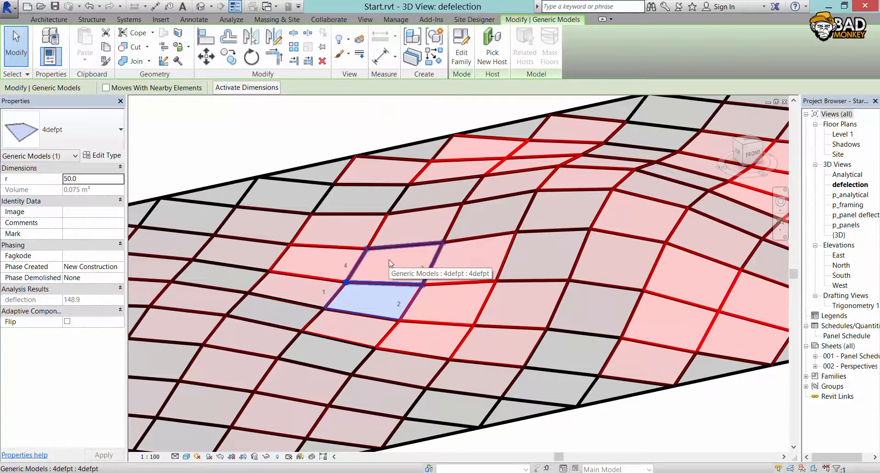